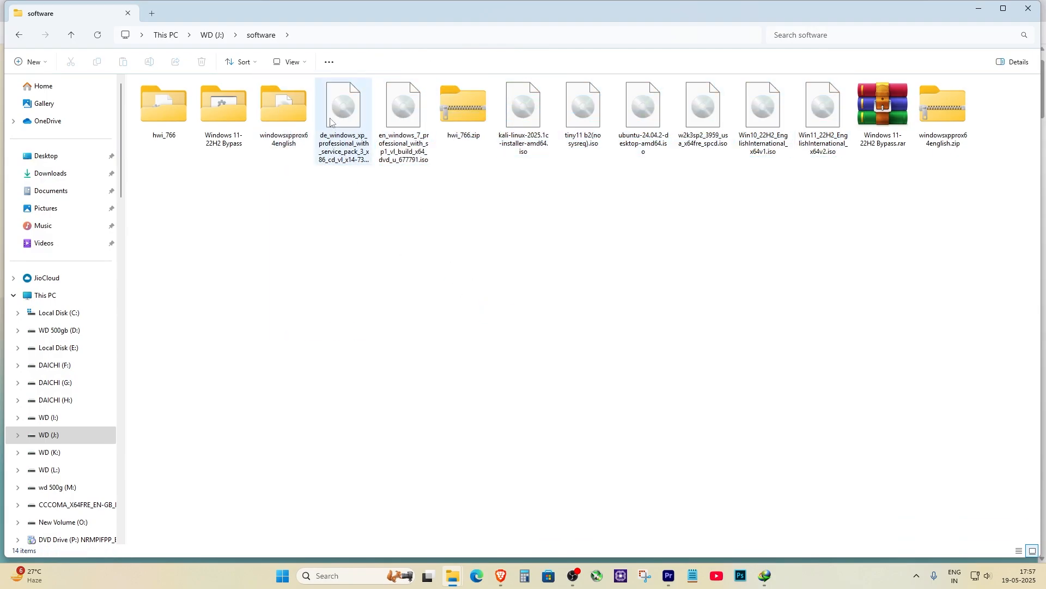
View Properties of the German XP Professional SP3 ISO (591 MB) and move the dialog
right_click(342, 105)
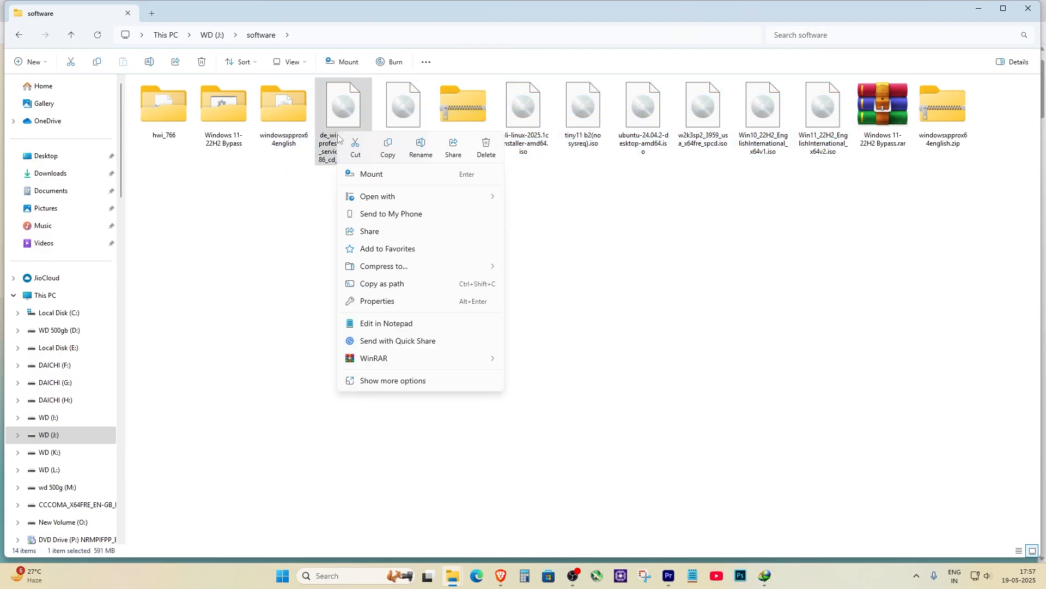
left_click(376, 300)
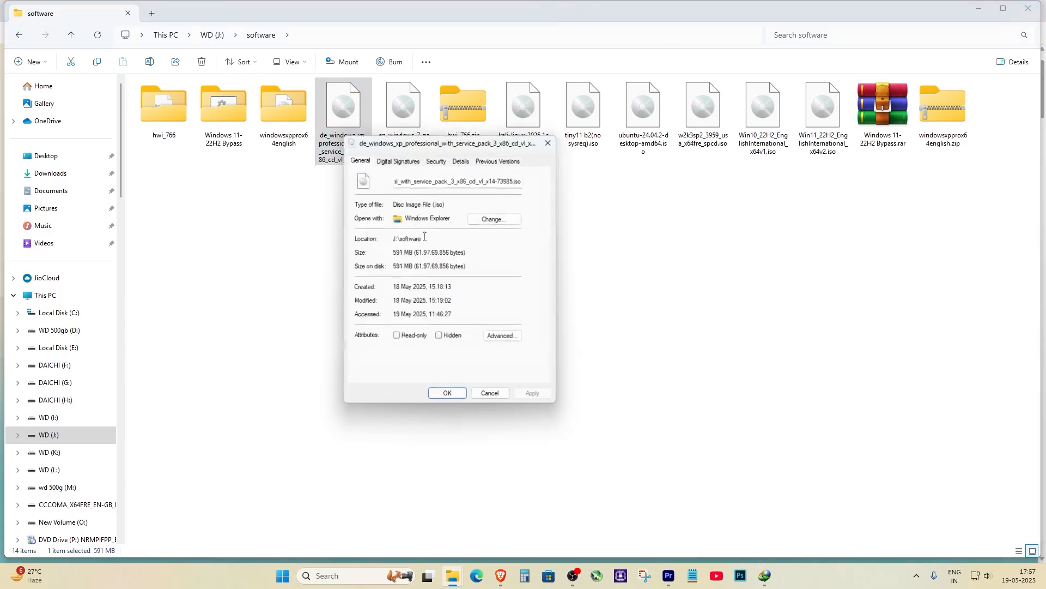
left_click_drag(449, 143, 583, 161)
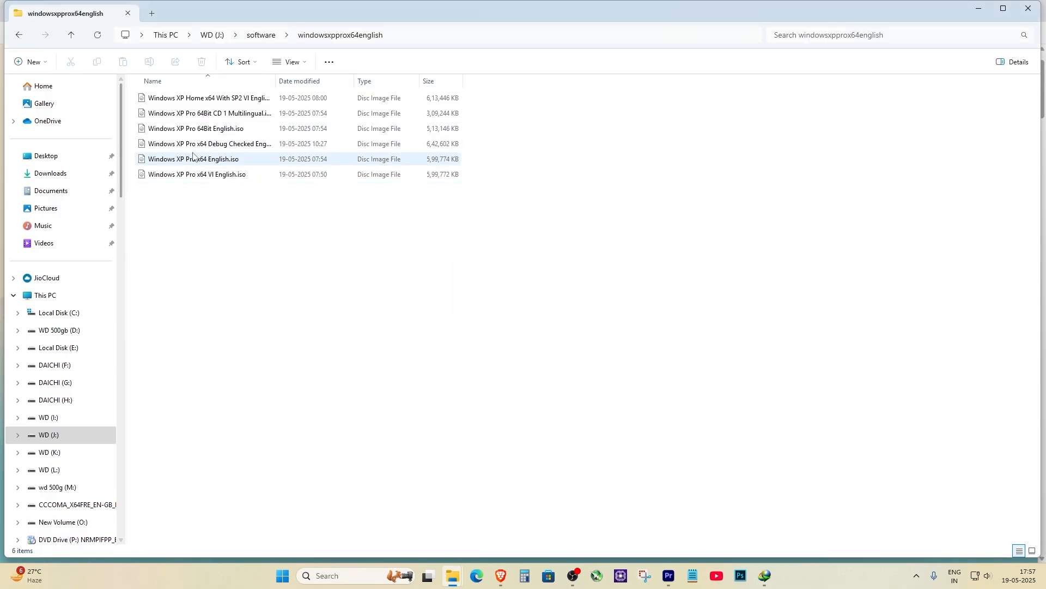
Select the Windows XP Pro x64 English.iso disc image
left_click(194, 158)
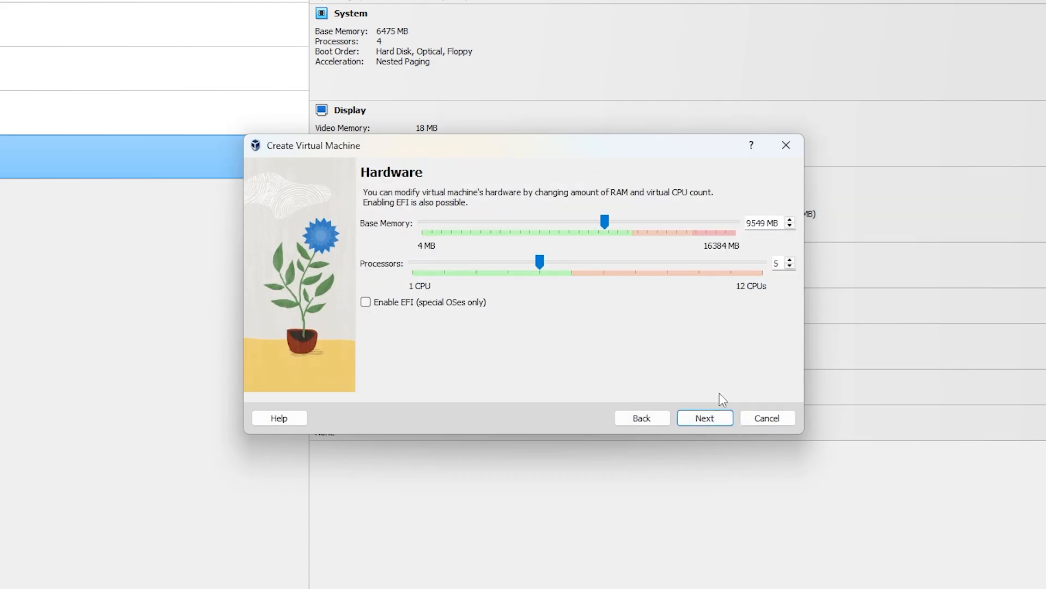
Accept 9549 MB memory and 5 processors in the wizard's Hardware step
left_click(704, 418)
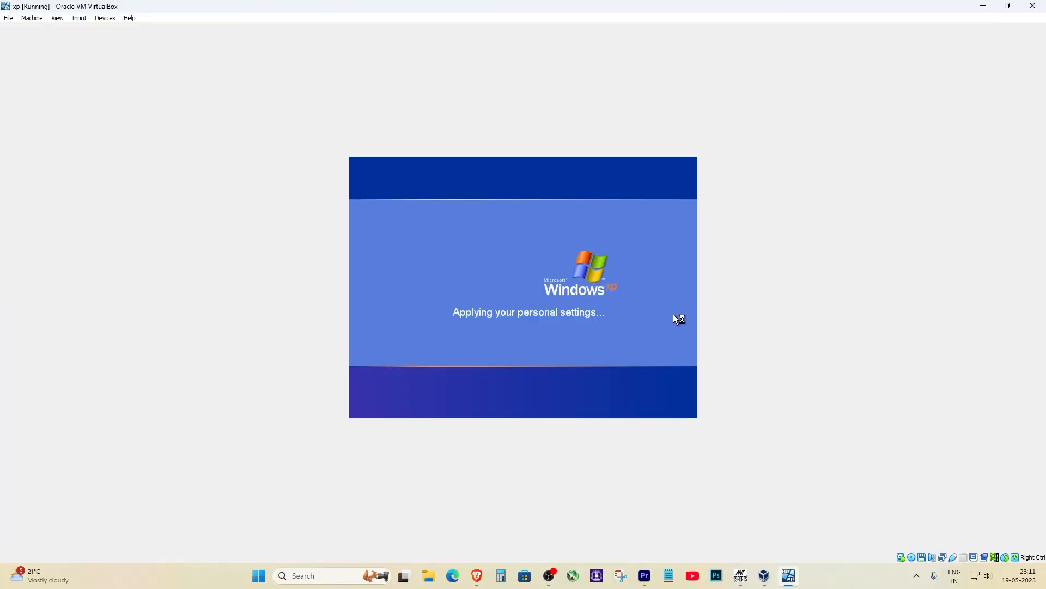
mouse_move(627, 279)
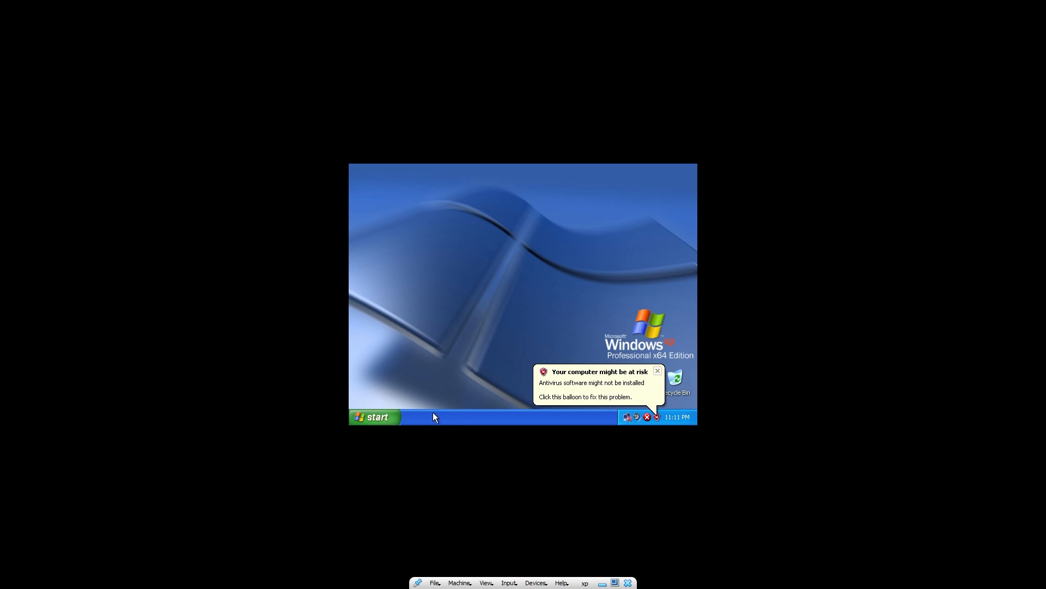
Reach My Computer via the guest's Start menu and My Documents, then select the installation disc drive
left_click(373, 416)
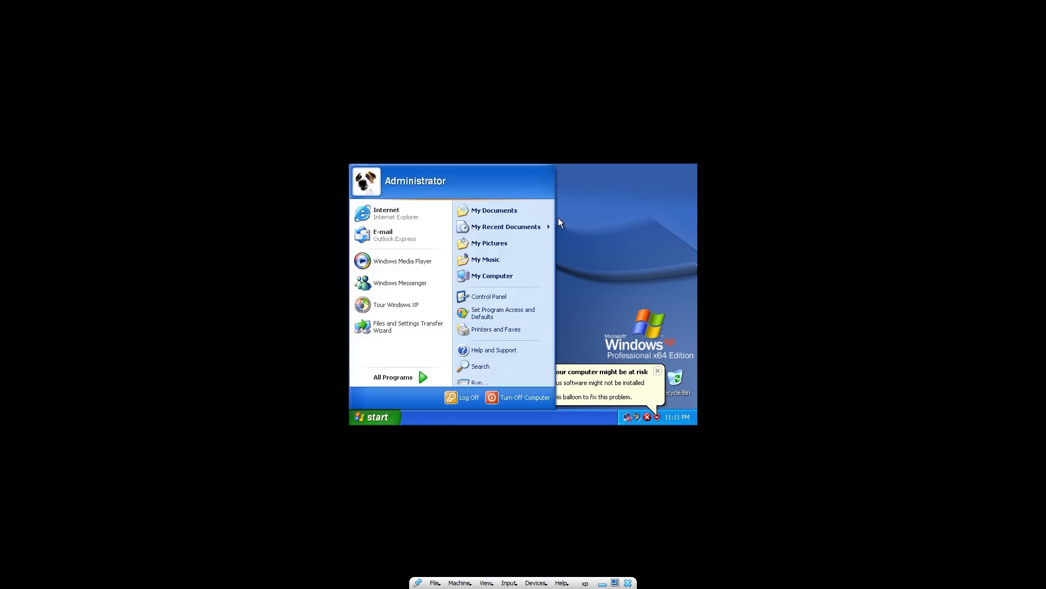
left_click(493, 210)
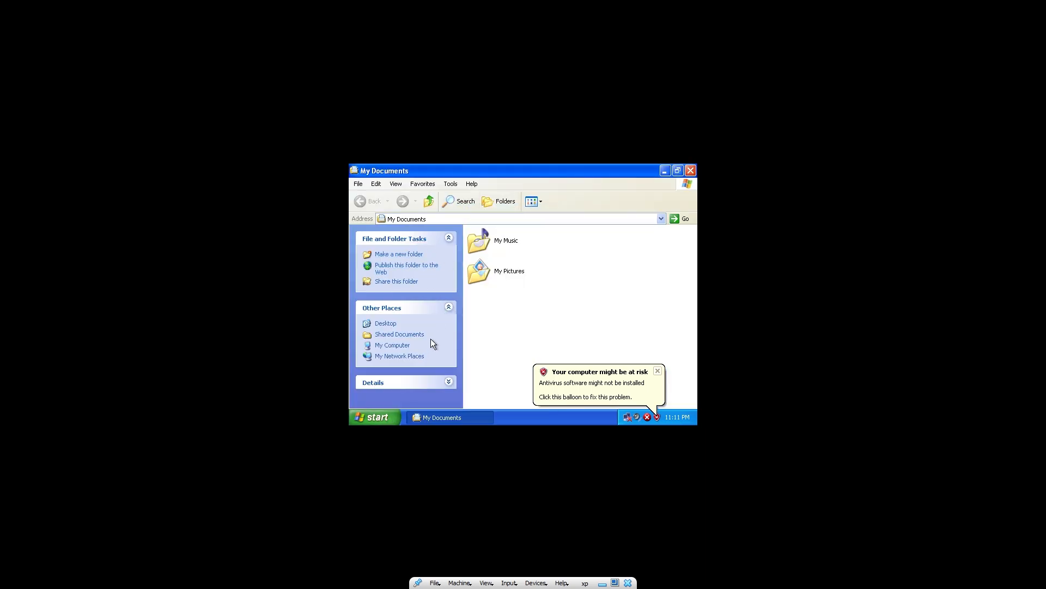
left_click(393, 345)
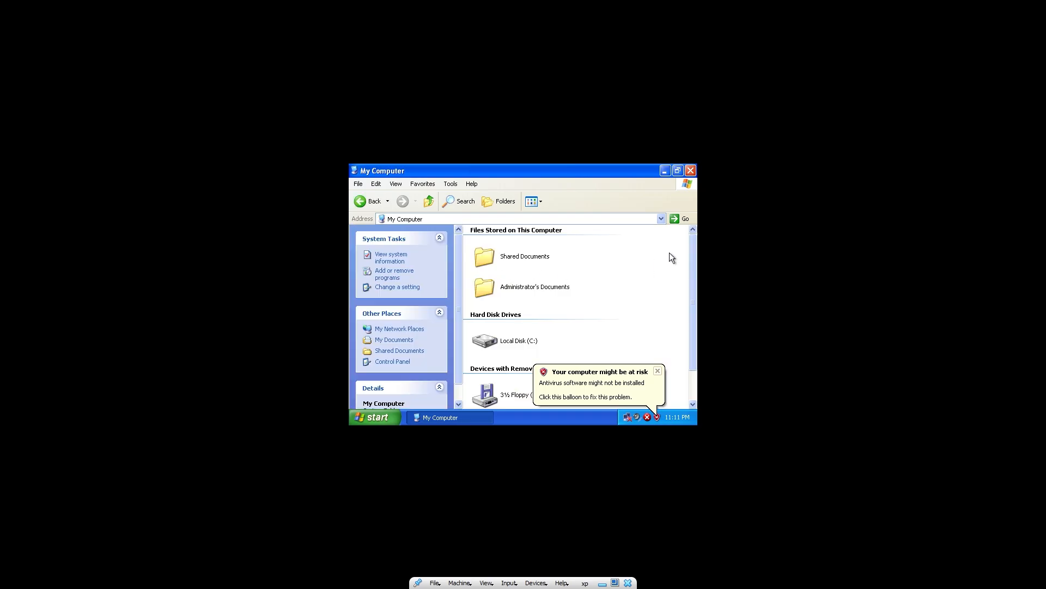
scroll("down", 3)
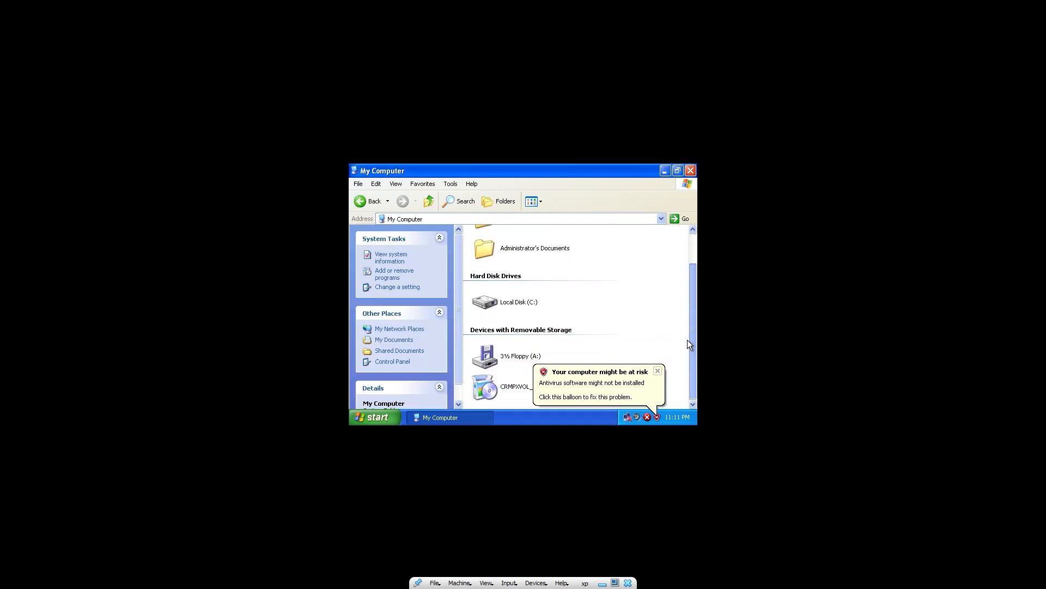
left_click(657, 370)
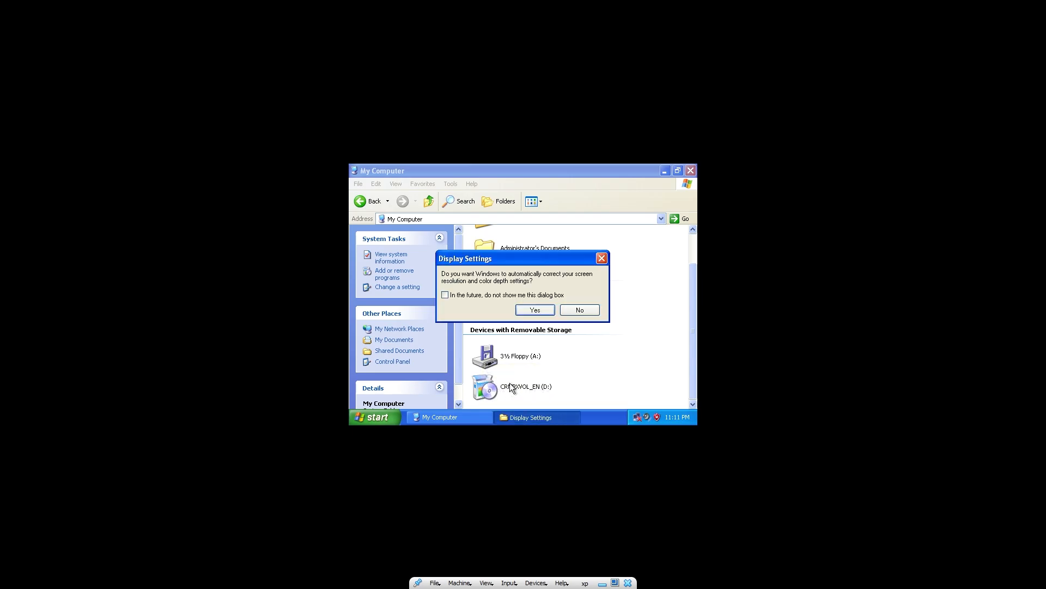
Accept the prompt to auto-correct the guest's screen resolution and color depth
left_click(534, 309)
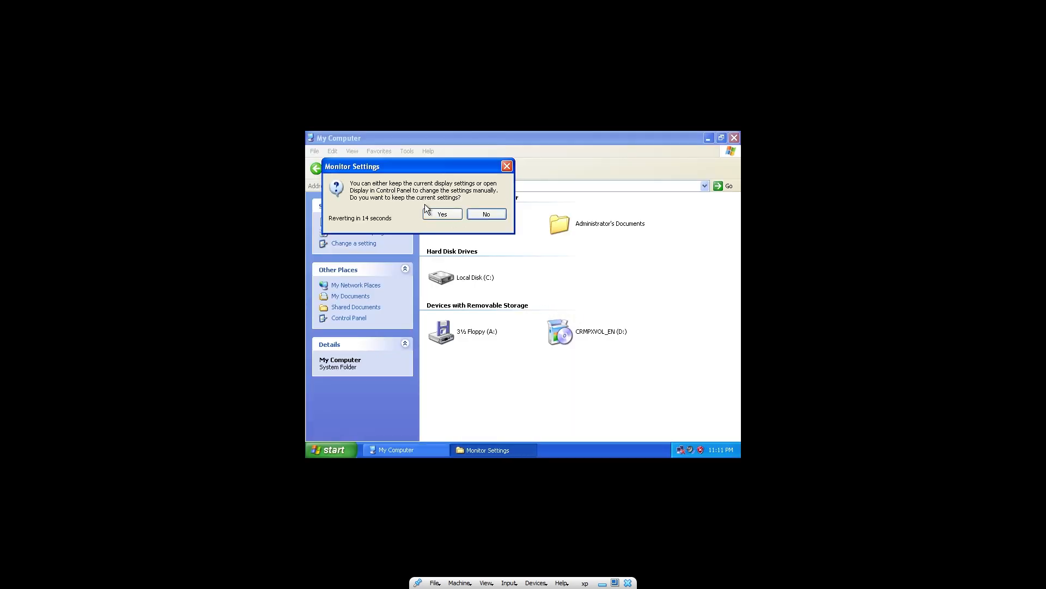